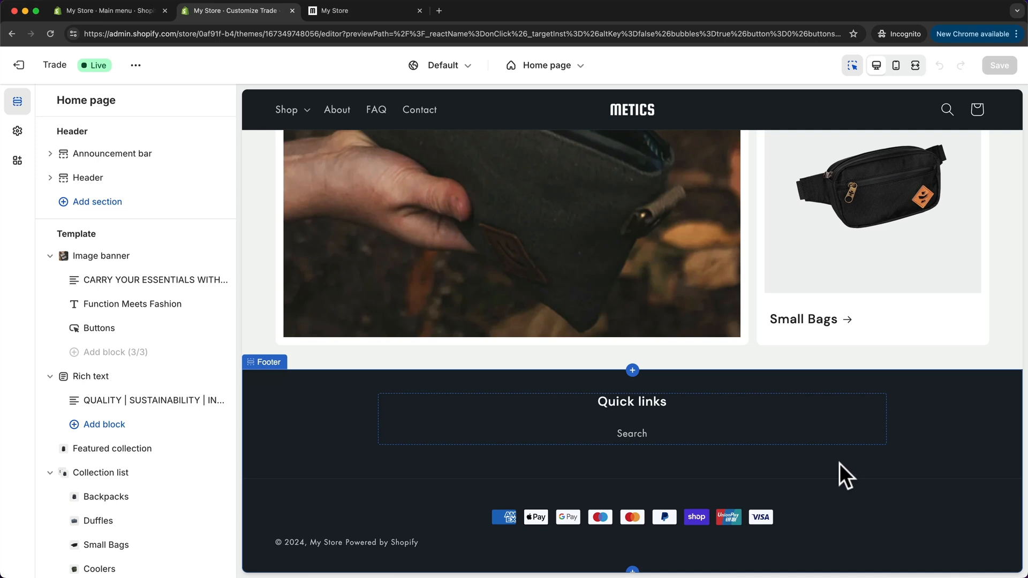
mouse_move(769, 472)
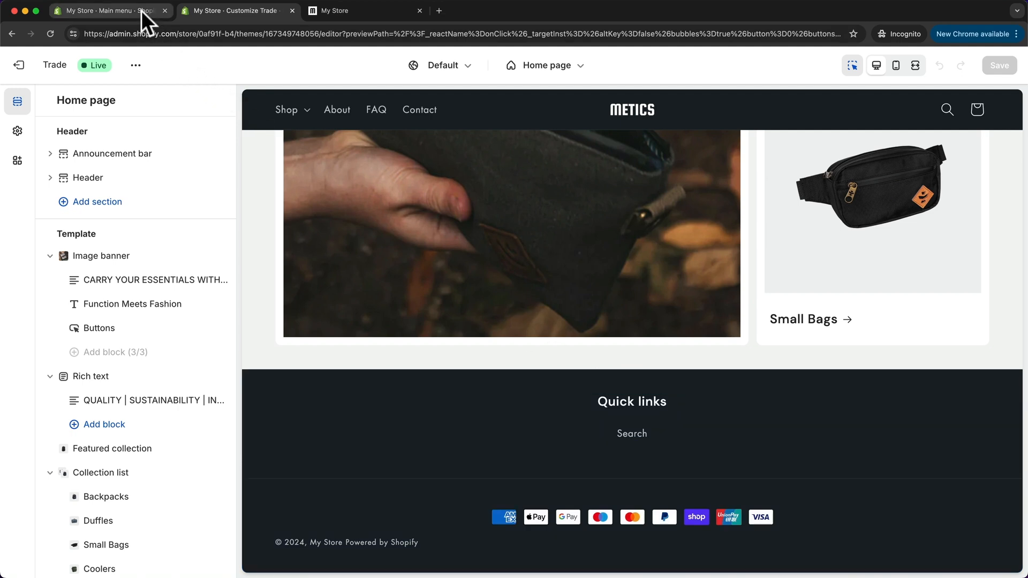
Step: Go to the store admin's Policies settings page
click(107, 10)
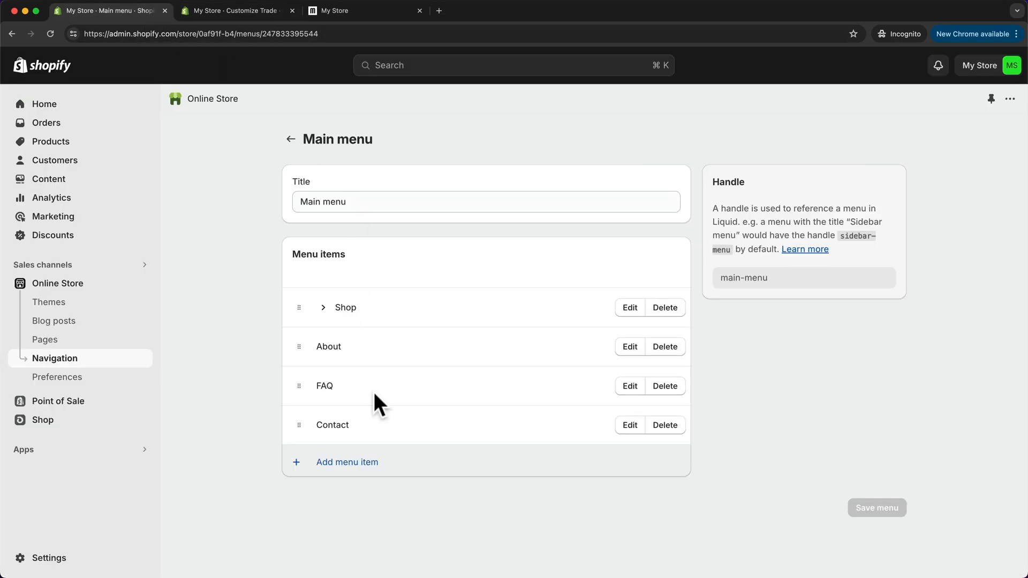
click(47, 558)
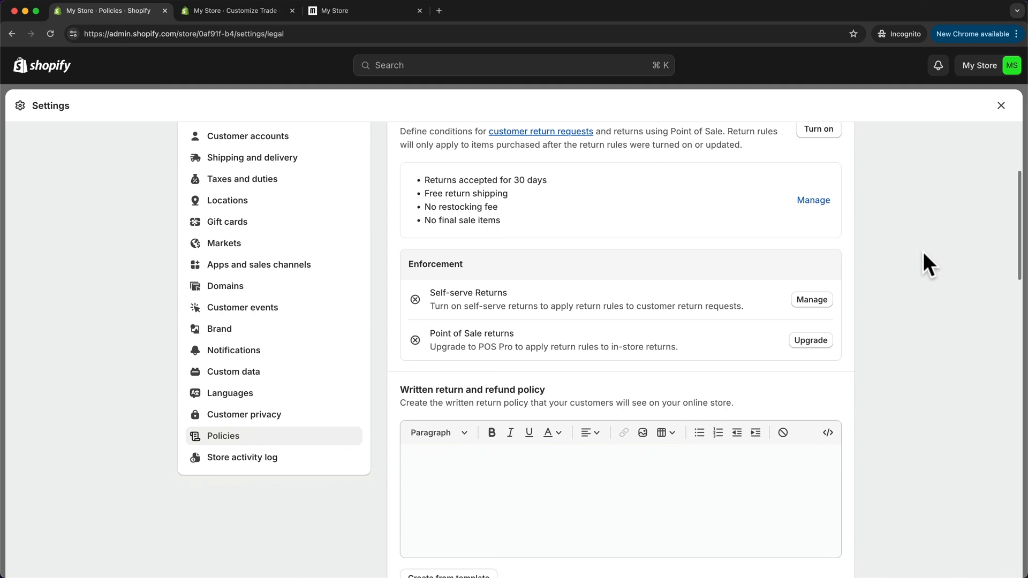
scroll(down, 3)
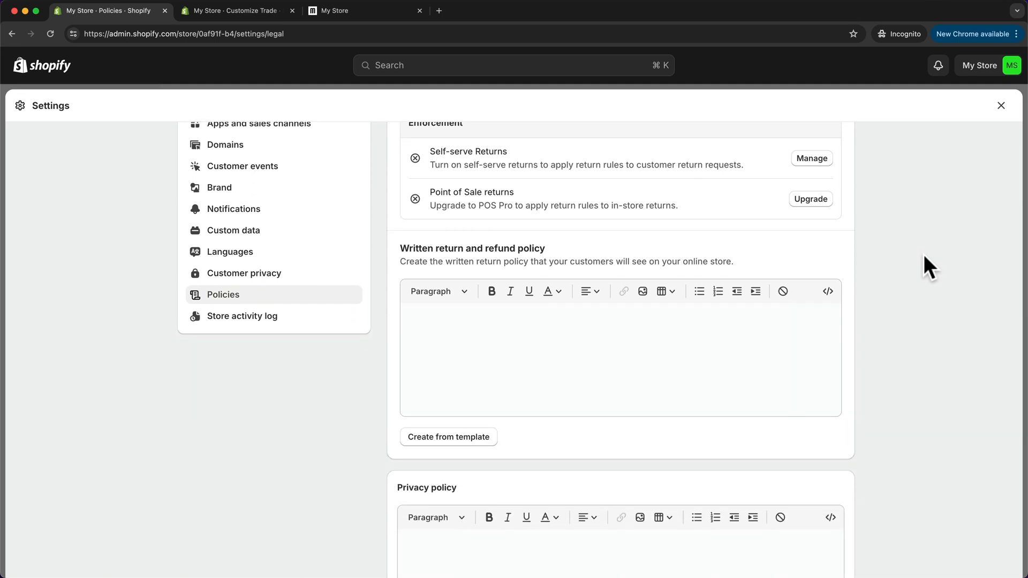
scroll(down, 3)
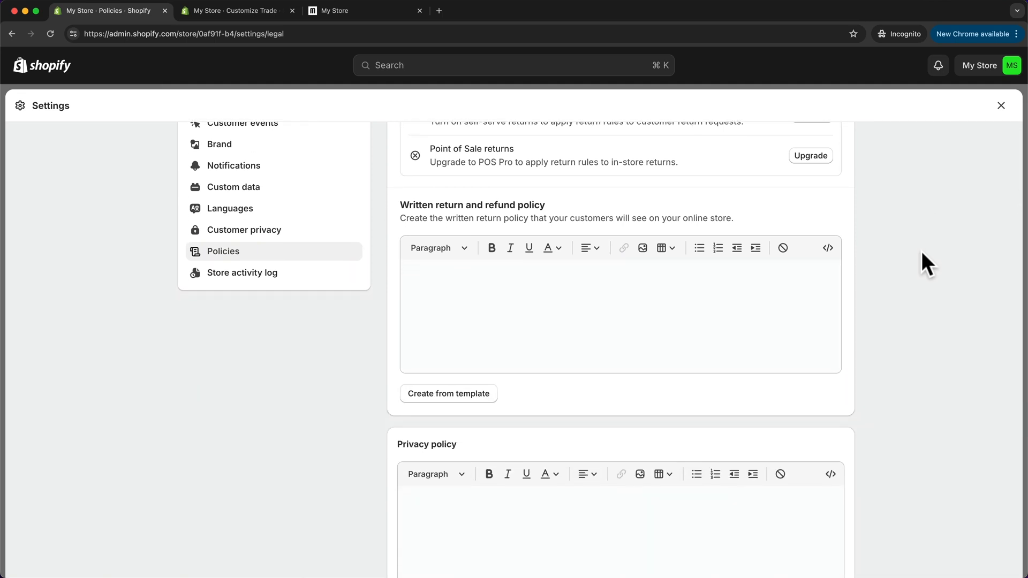
mouse_move(443, 214)
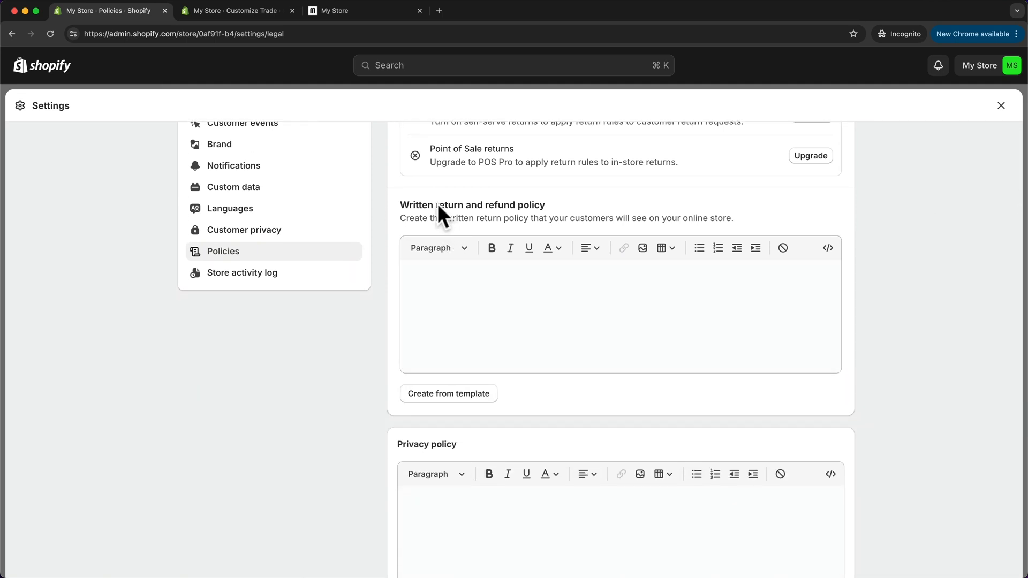
Step: Fill the return and refund policy with template text
drag(436, 204, 545, 205)
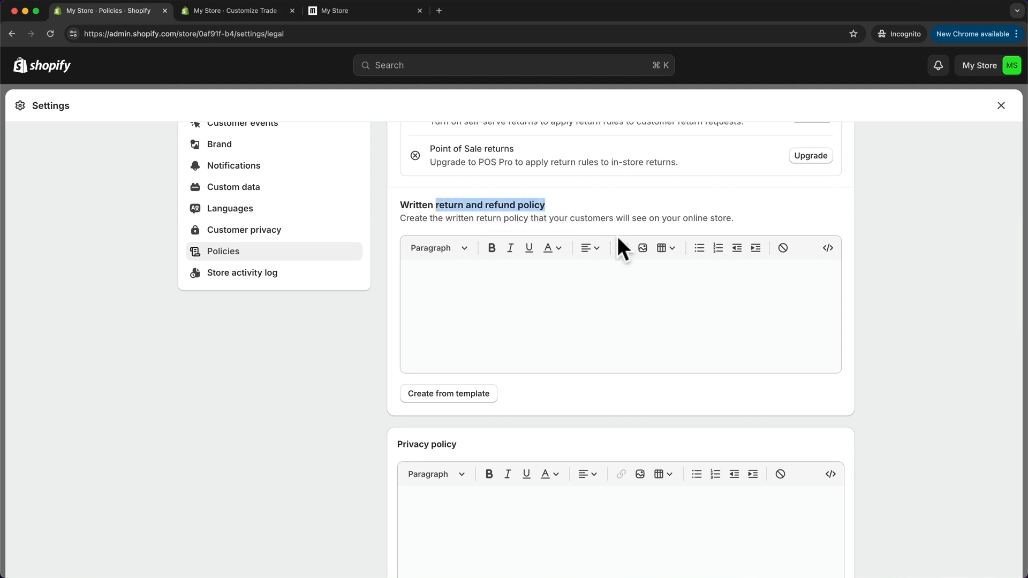
click(448, 394)
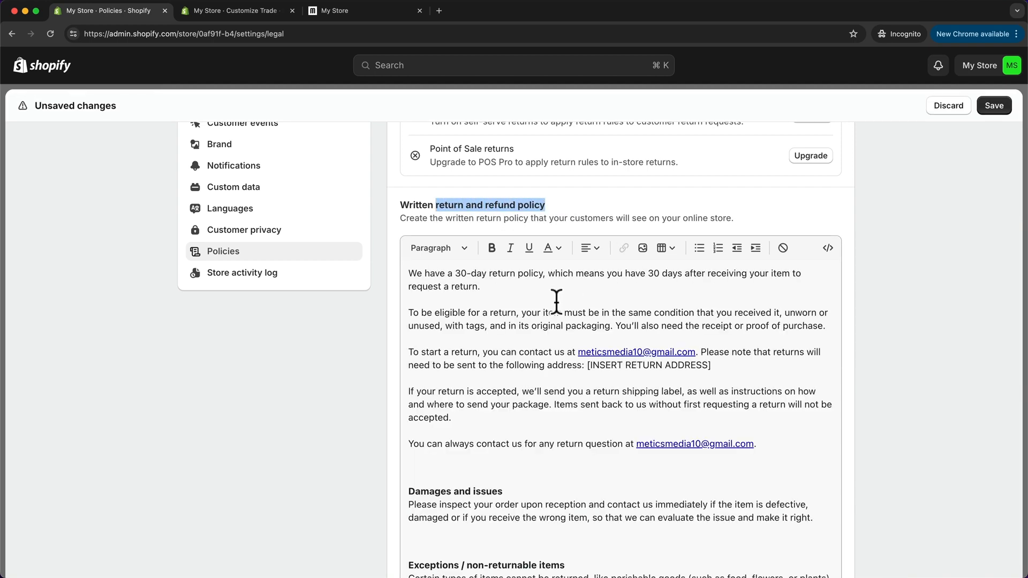
mouse_move(534, 392)
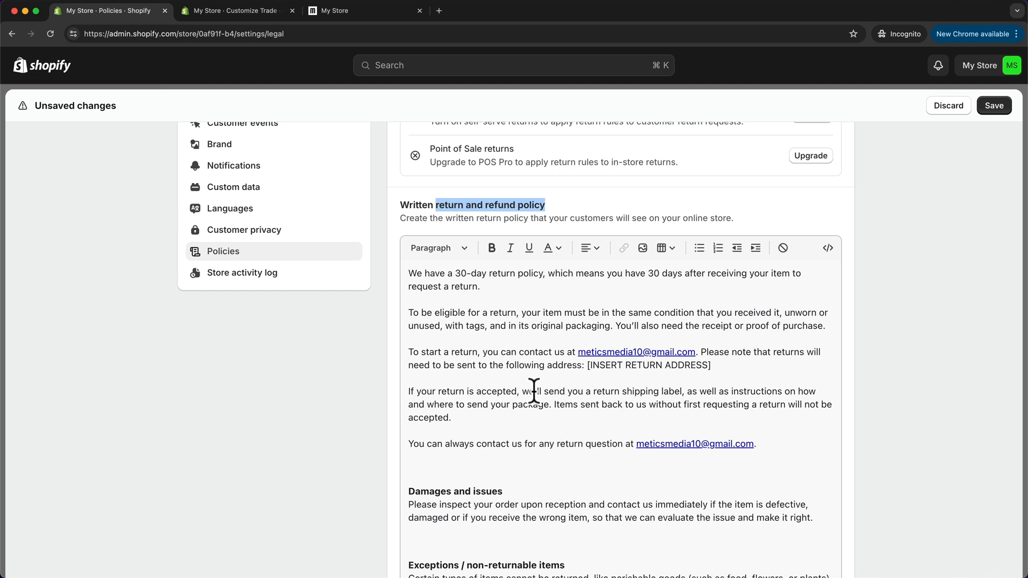
mouse_move(892, 406)
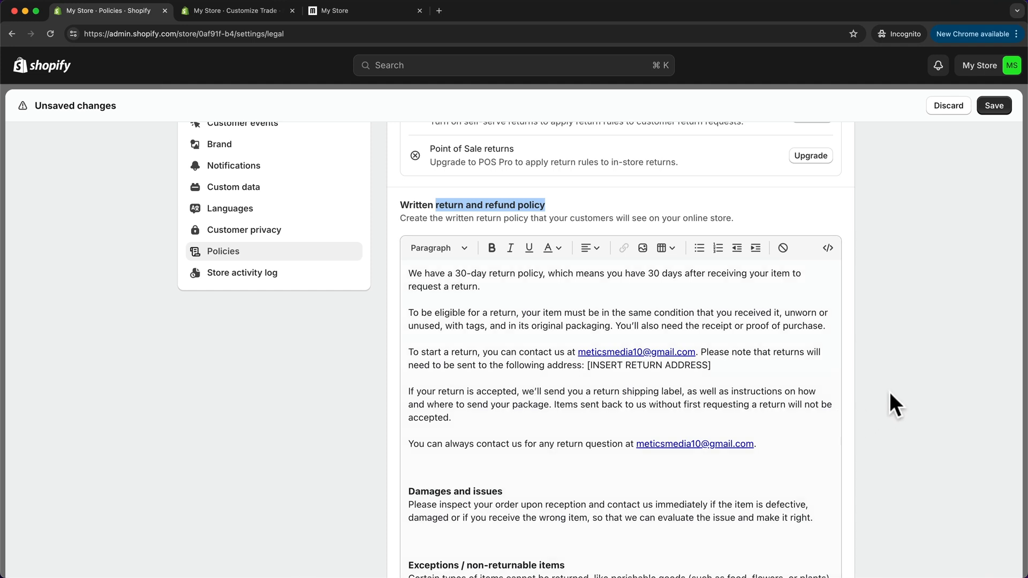
scroll(down, 3)
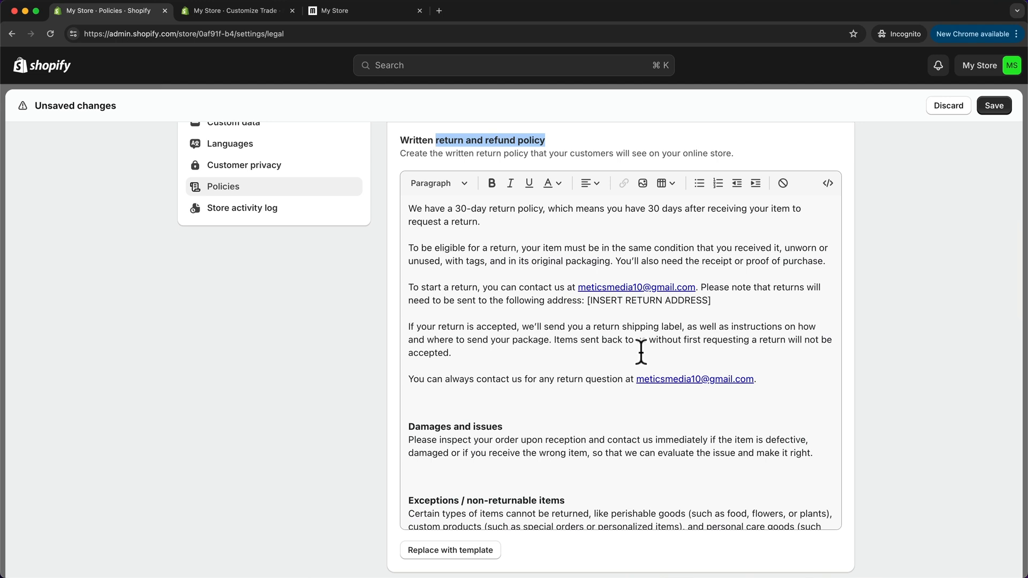
mouse_move(909, 370)
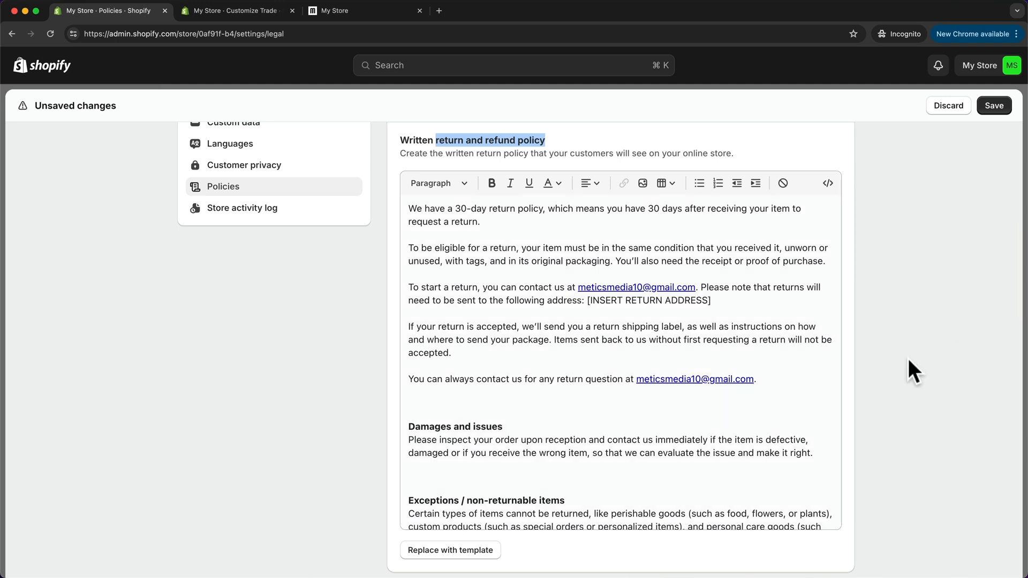
scroll(down, 3)
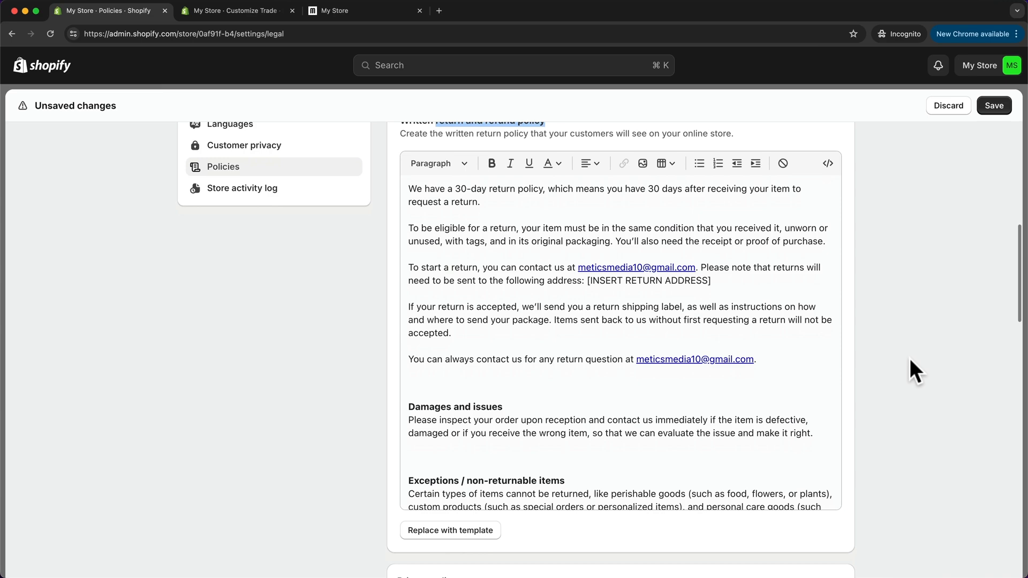
scroll(down, 3)
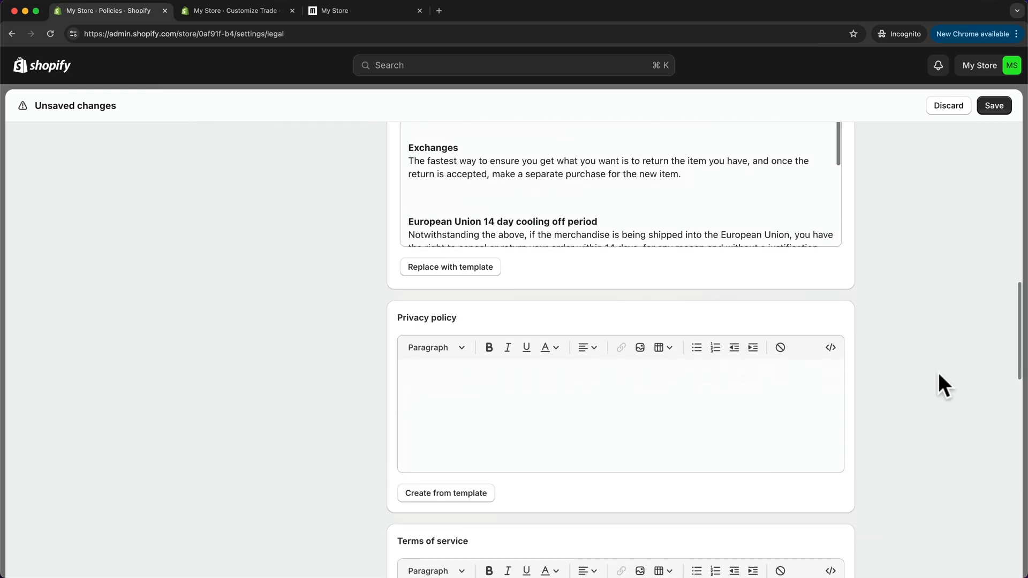
Step: Fill the privacy policy with template text and scroll down to the shipping policy
click(445, 493)
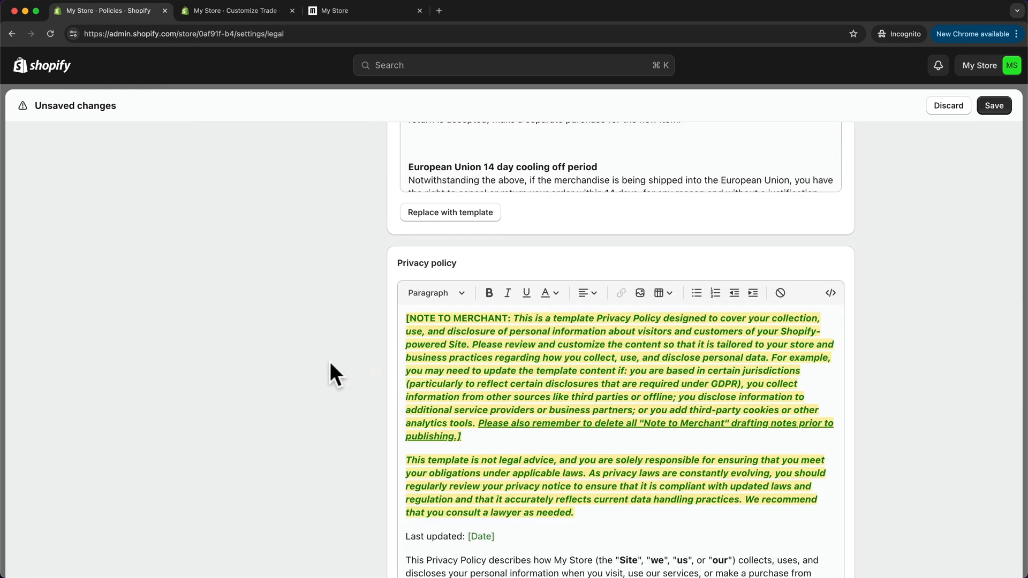
scroll(down, 3)
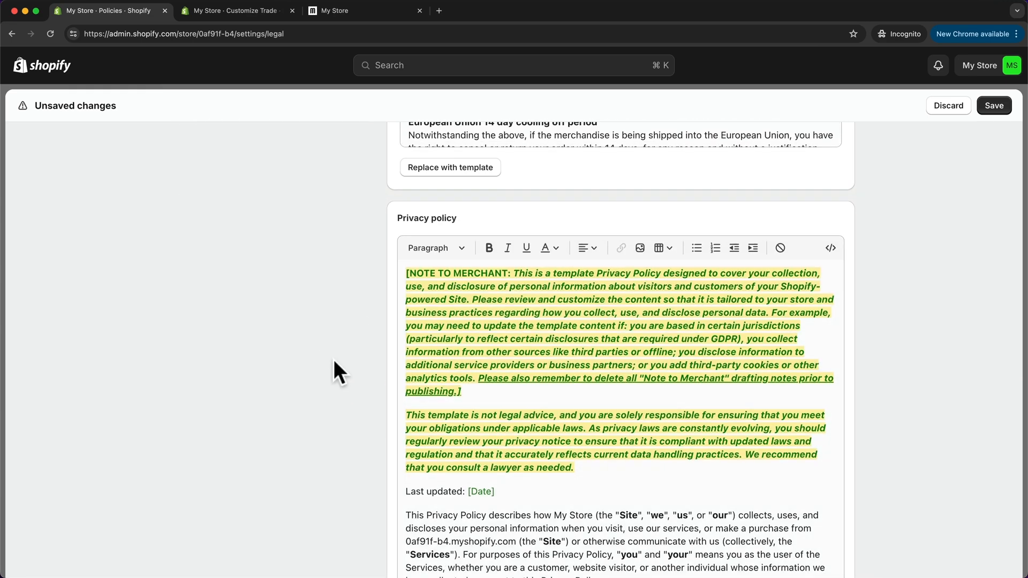
scroll(down, 3)
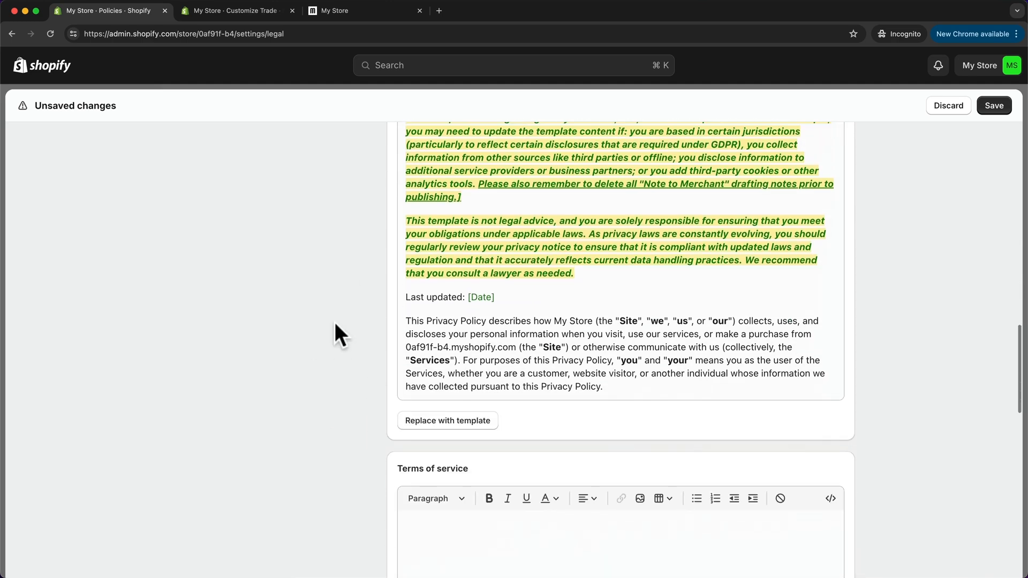
scroll(down, 3)
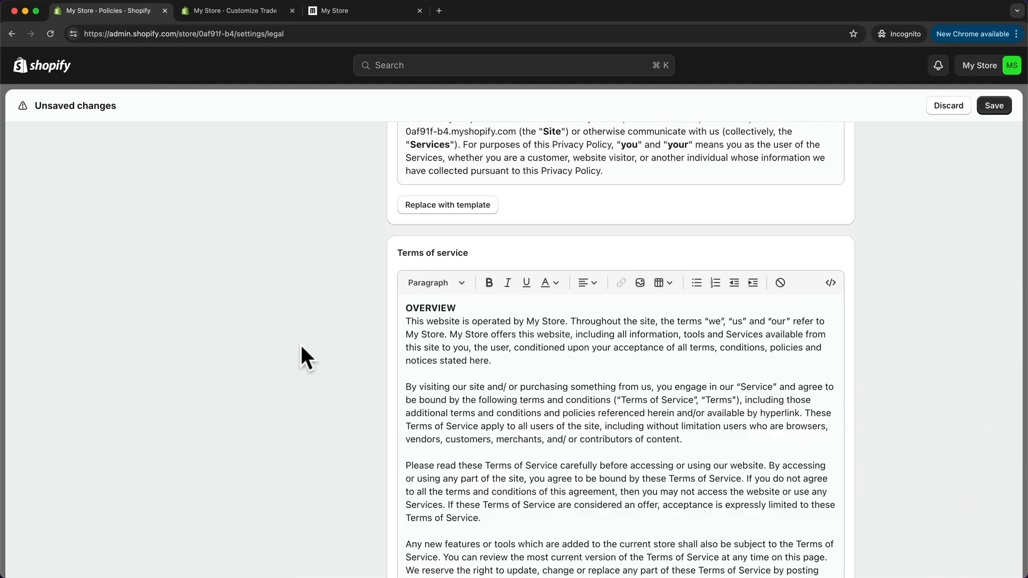
scroll(down, 3)
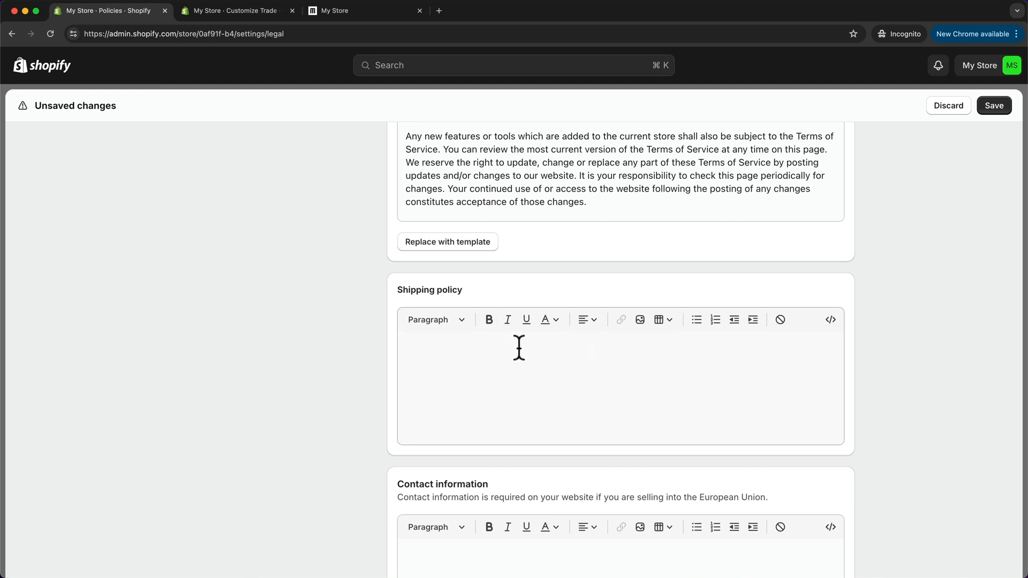
mouse_move(488, 350)
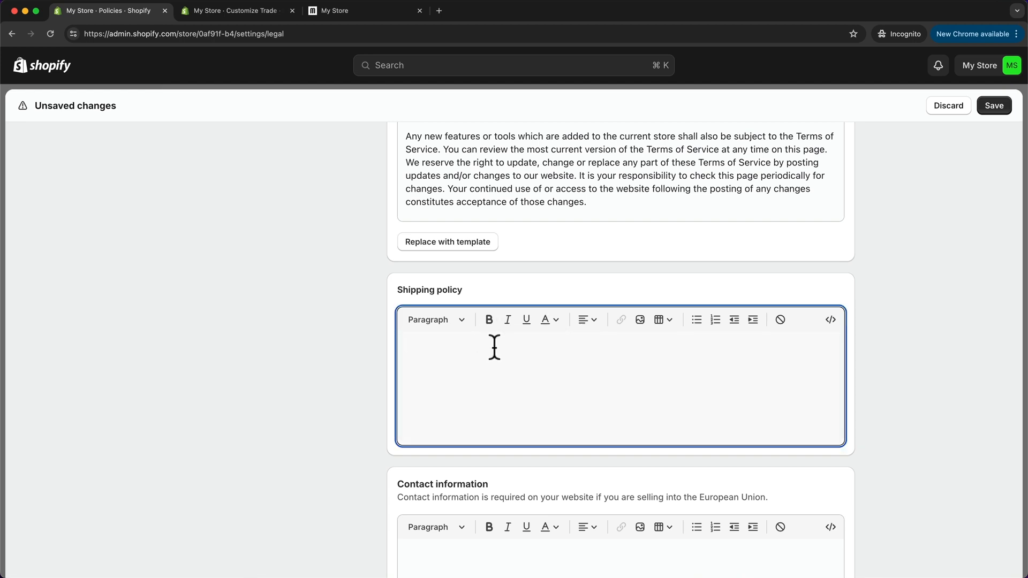
Step: Fill the shipping policy and contact information from templates, then save all policies
click(447, 241)
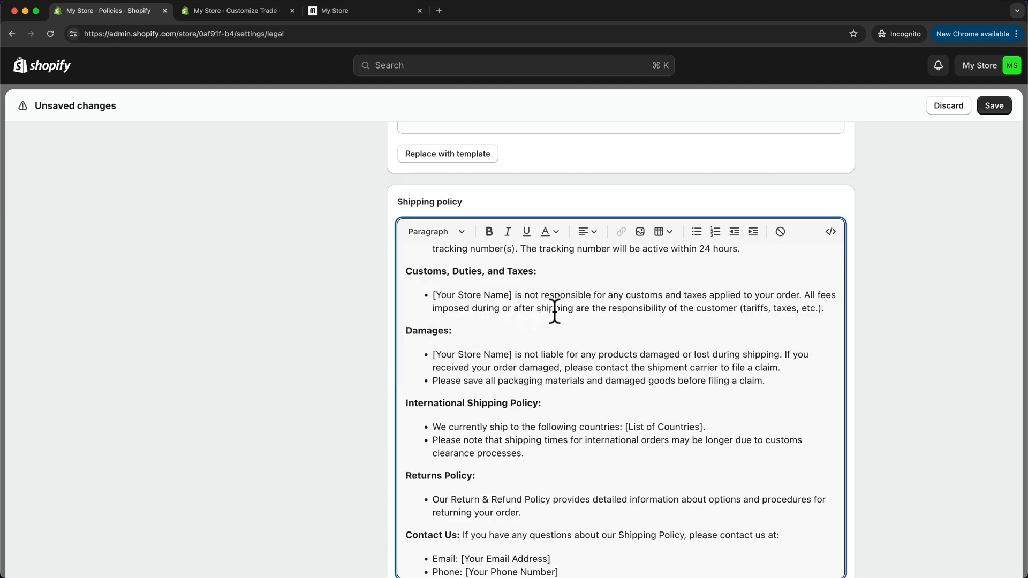
scroll(down, 3)
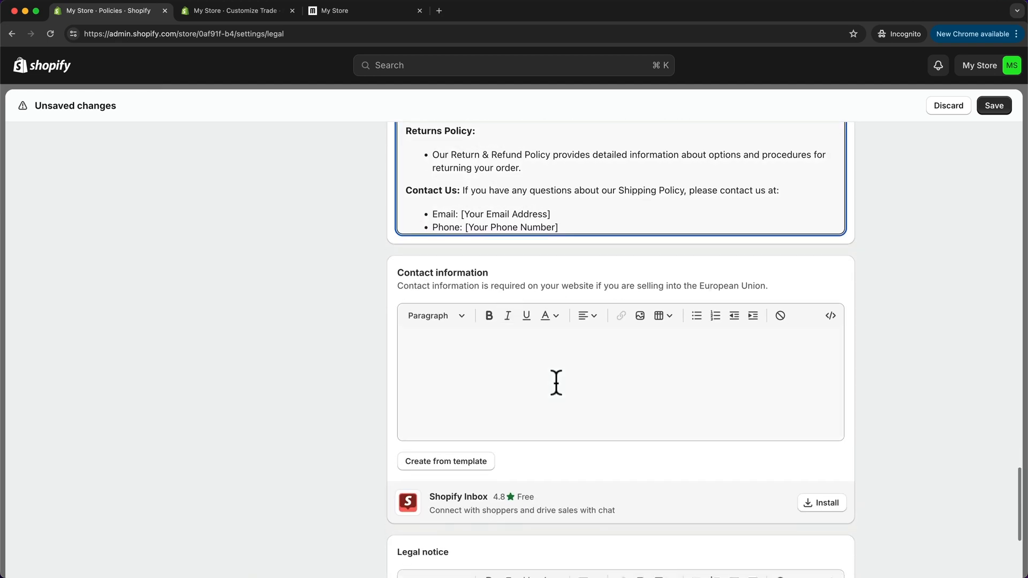
click(446, 461)
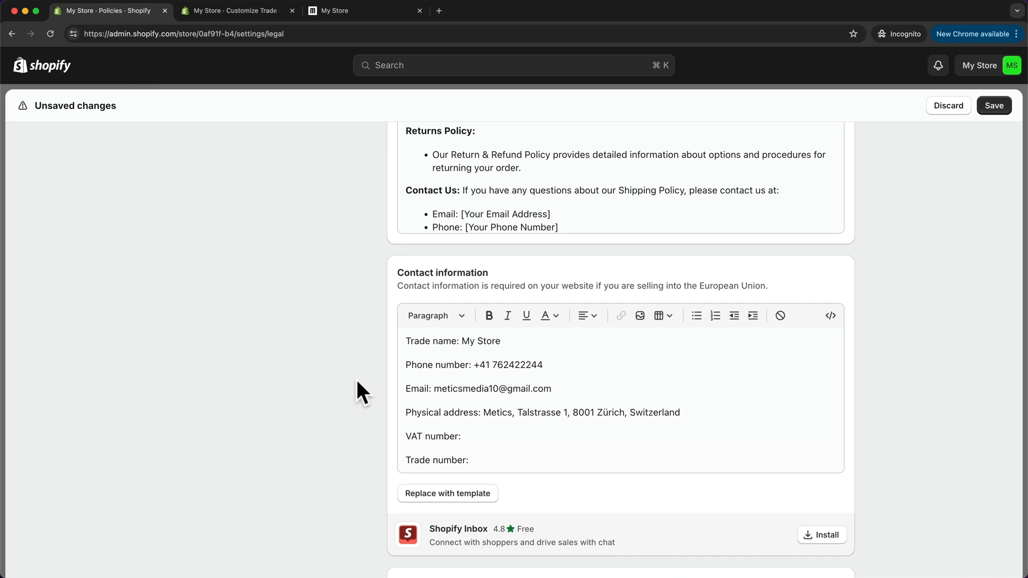
mouse_move(1010, 203)
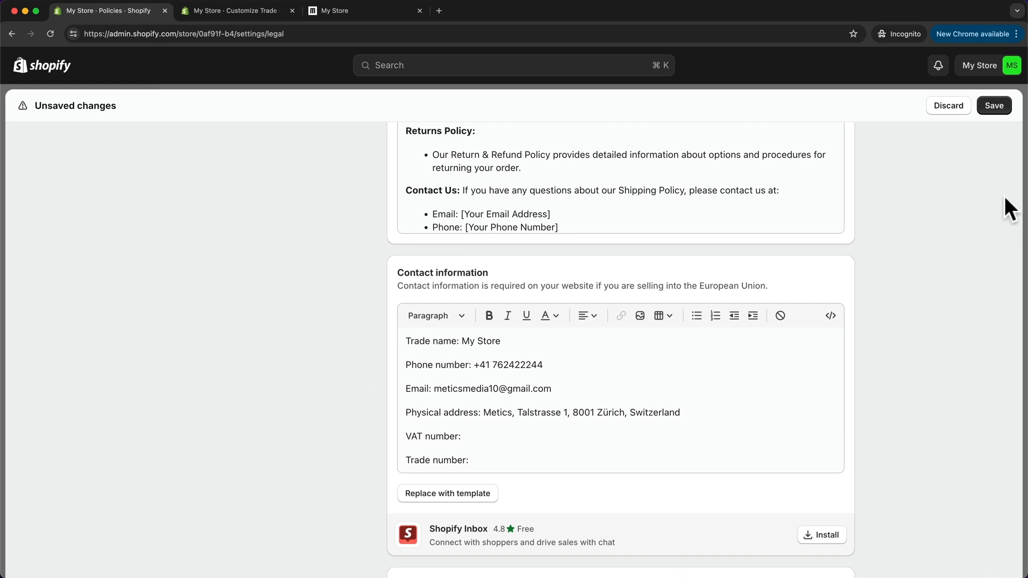
click(994, 105)
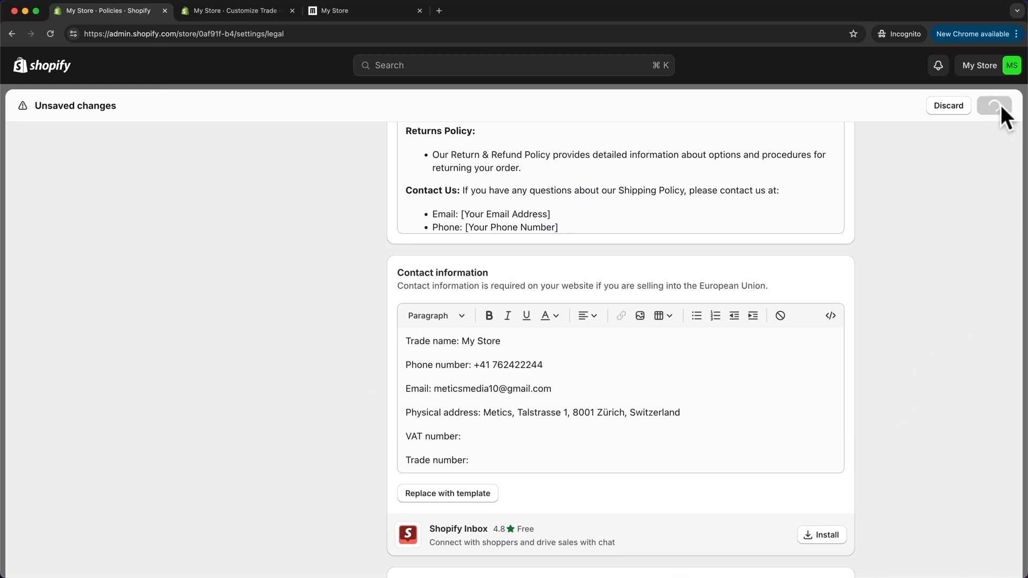
click(995, 105)
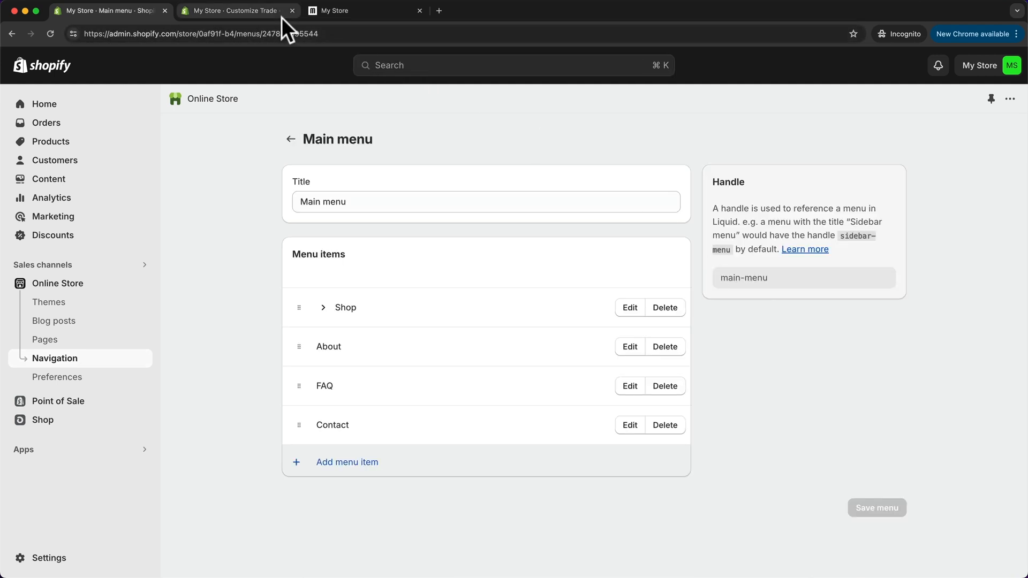
Step: View the home page footer in the theme editor preview
click(236, 11)
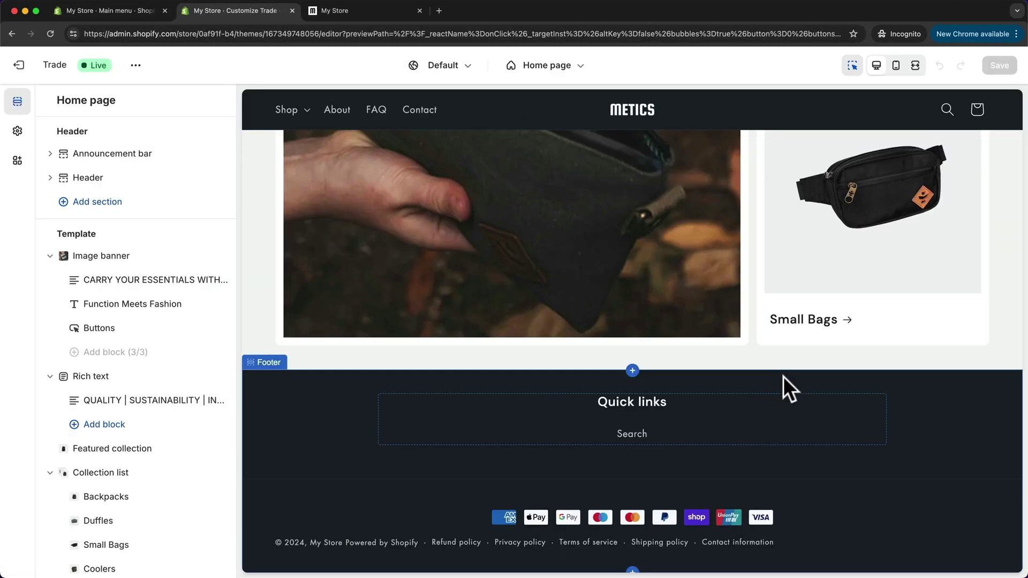
mouse_move(509, 560)
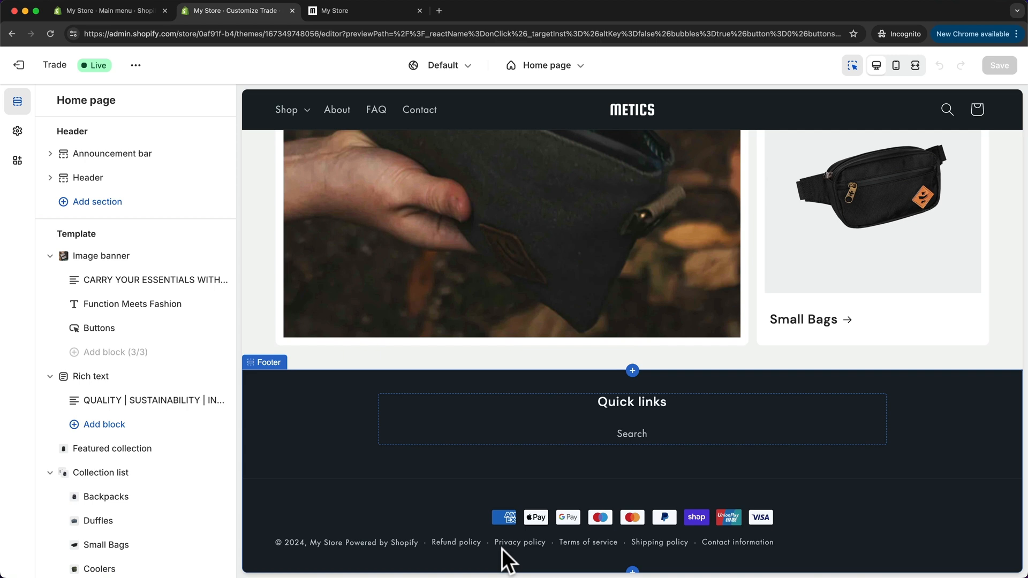
mouse_move(760, 562)
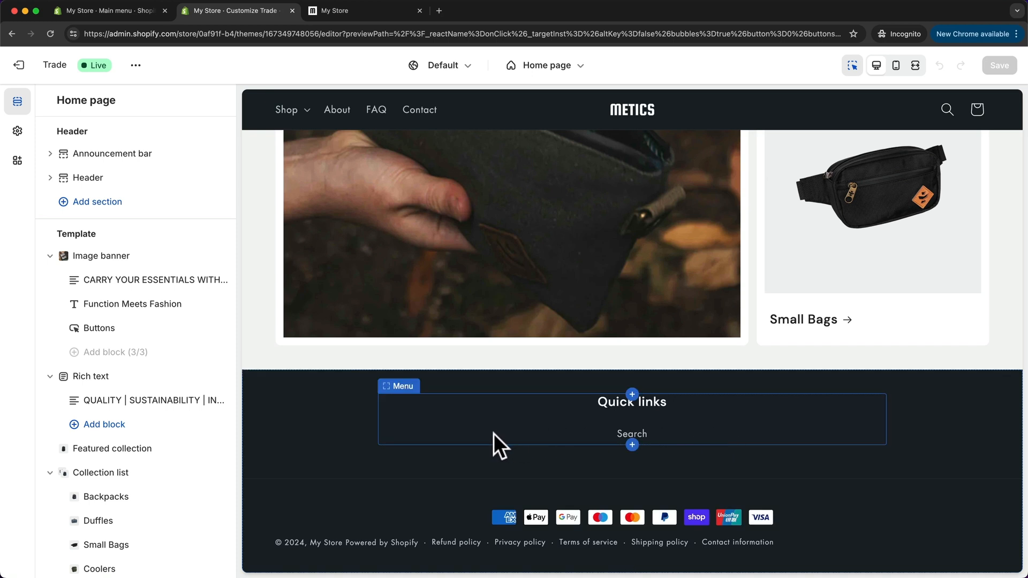
mouse_move(840, 490)
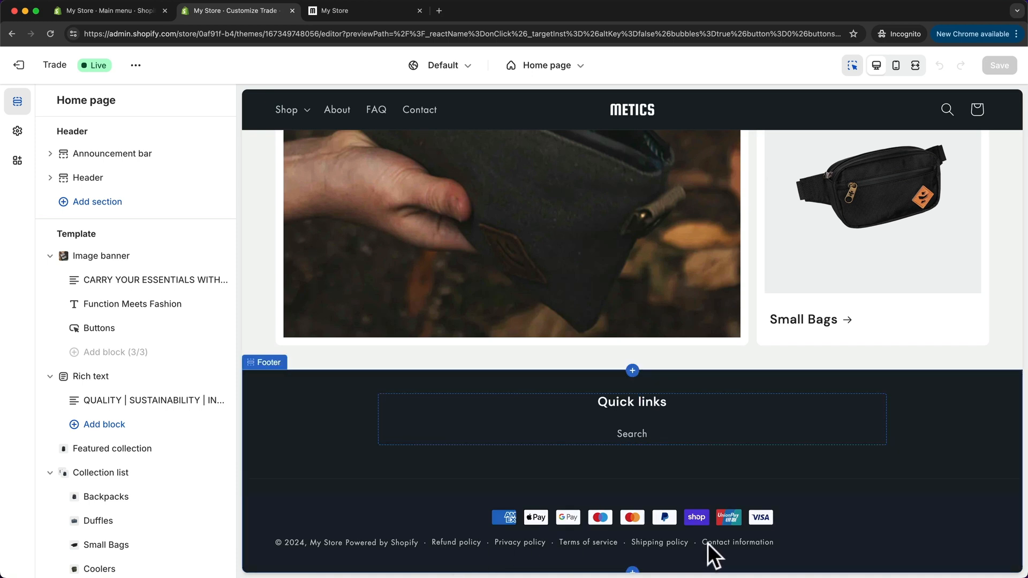
mouse_move(784, 492)
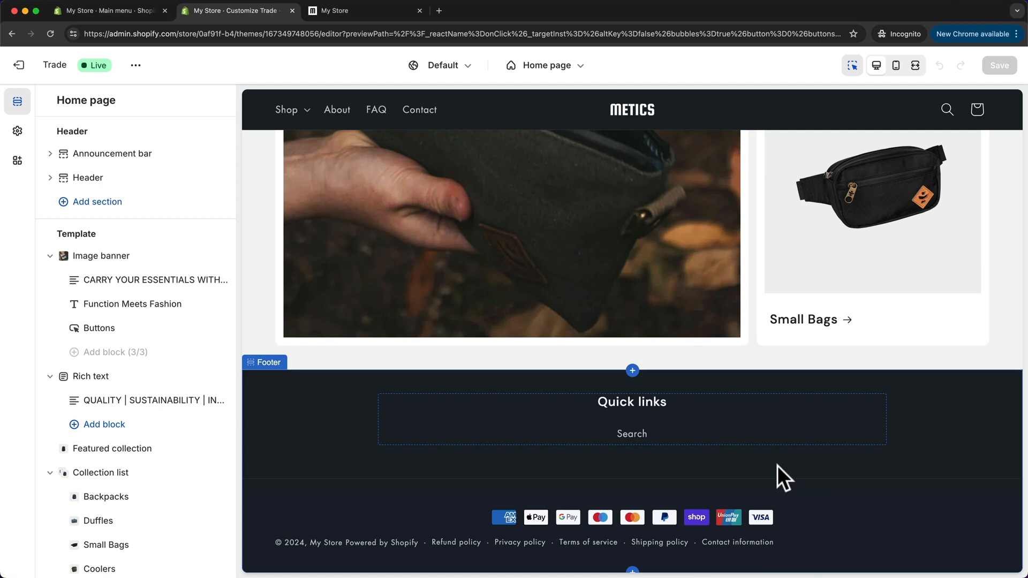
Step: Uncheck Show policy links in the Footer section settings
click(264, 362)
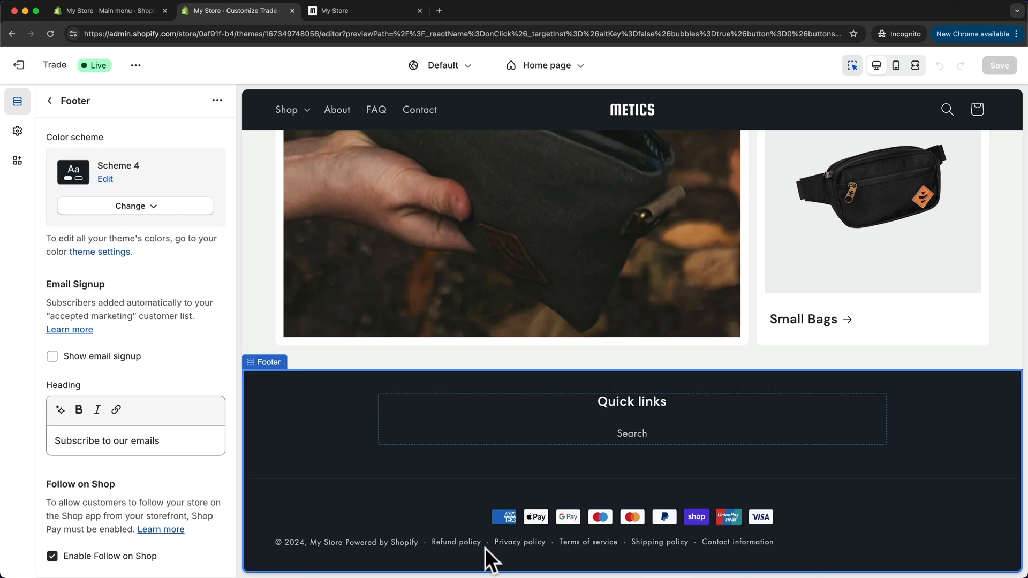
scroll(down, 3)
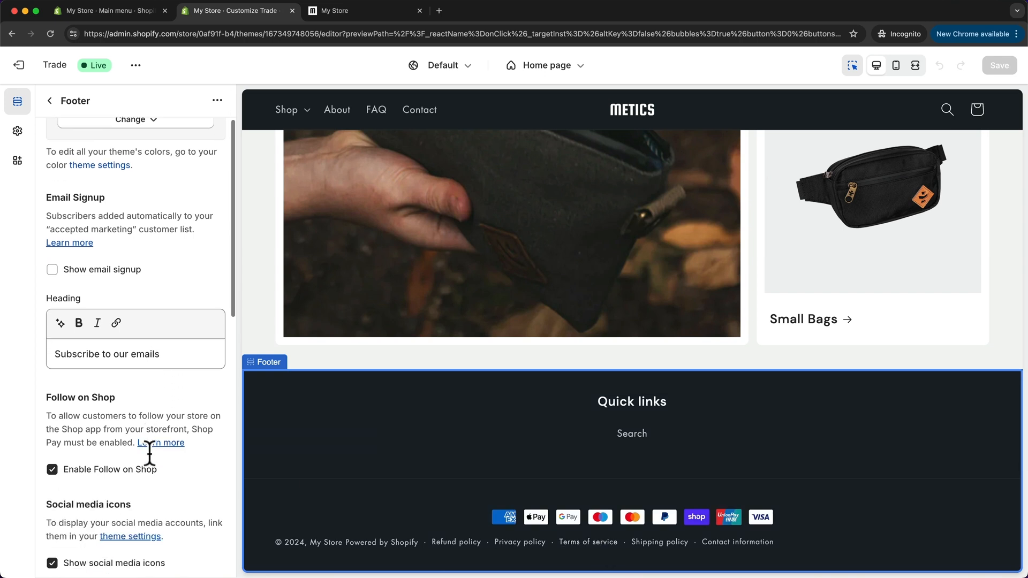
scroll(down, 3)
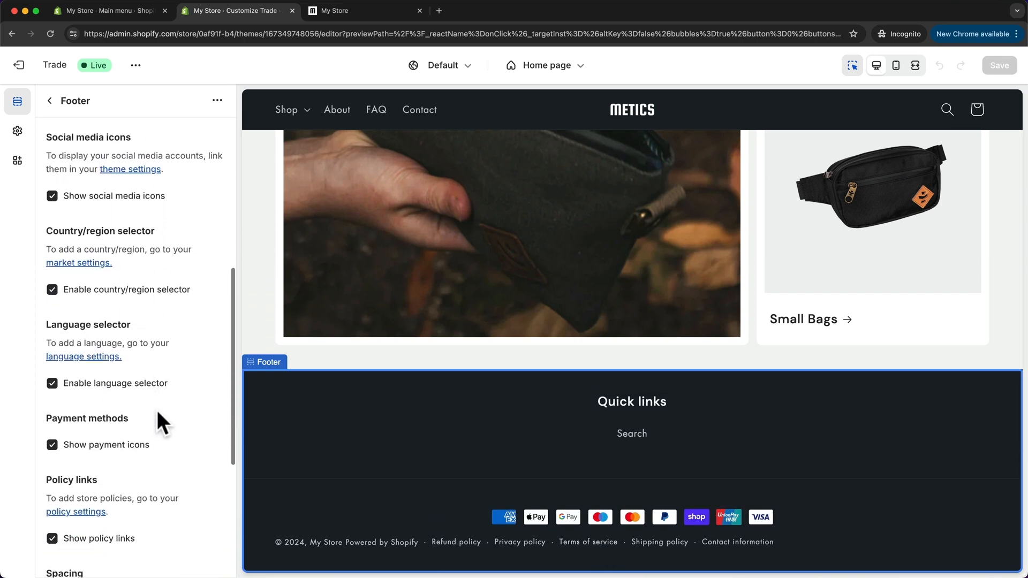
scroll(down, 3)
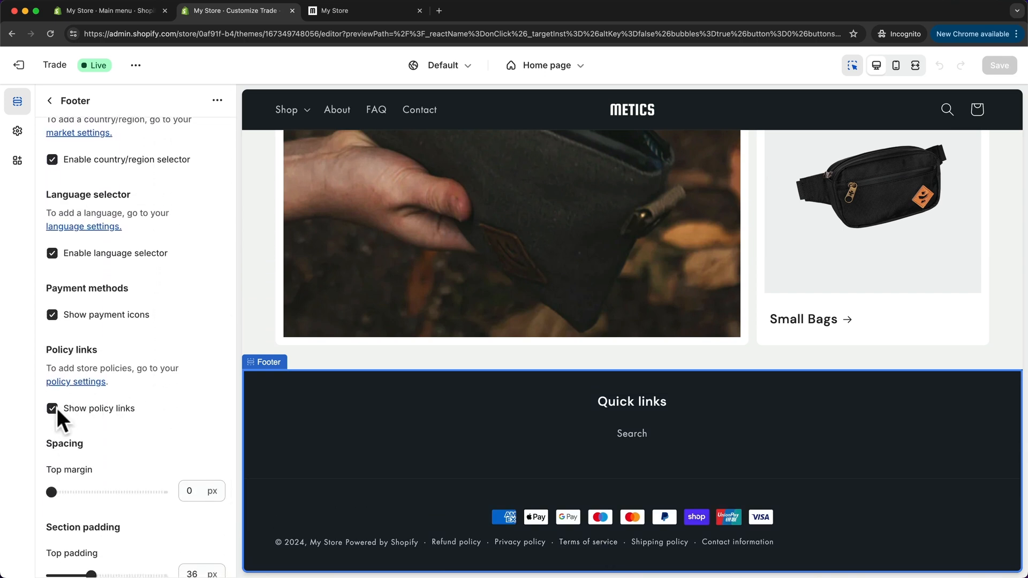
click(51, 409)
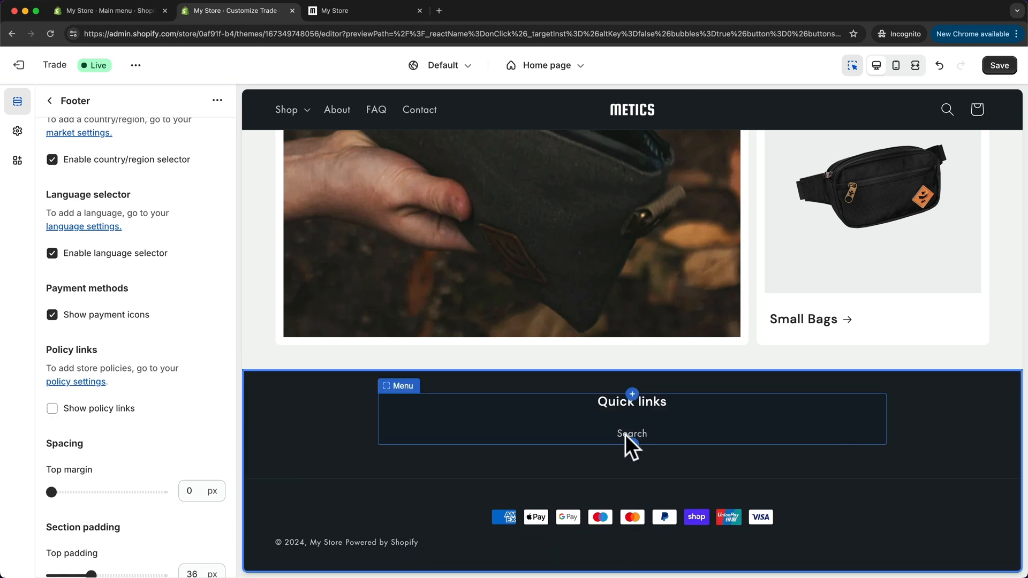
click(108, 10)
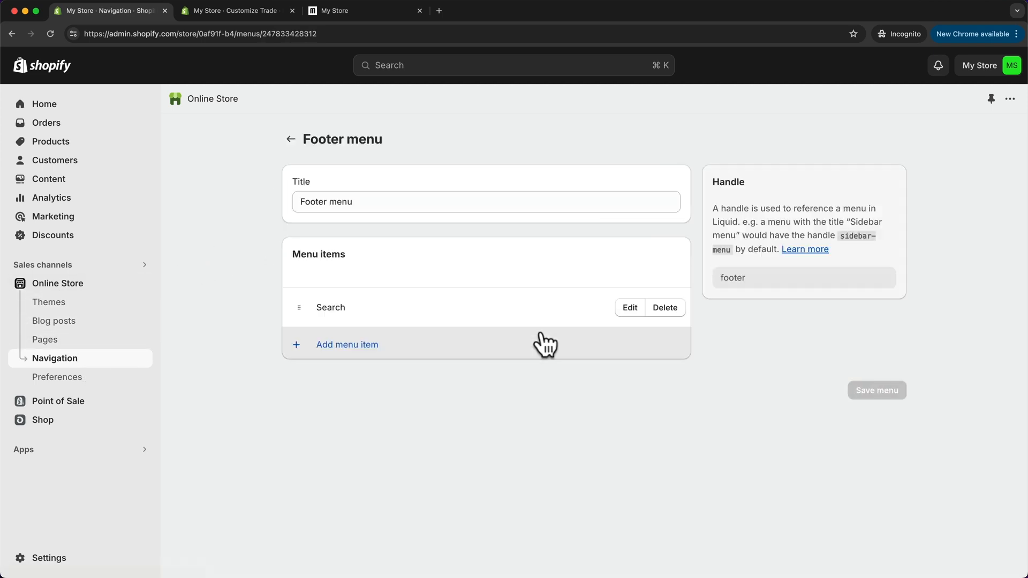
mouse_move(372, 323)
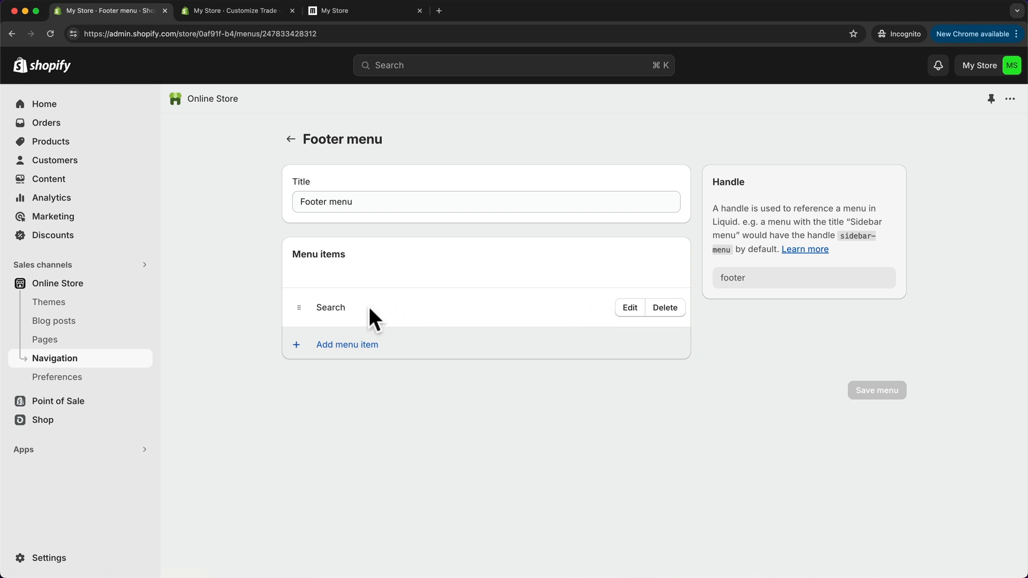
mouse_move(679, 323)
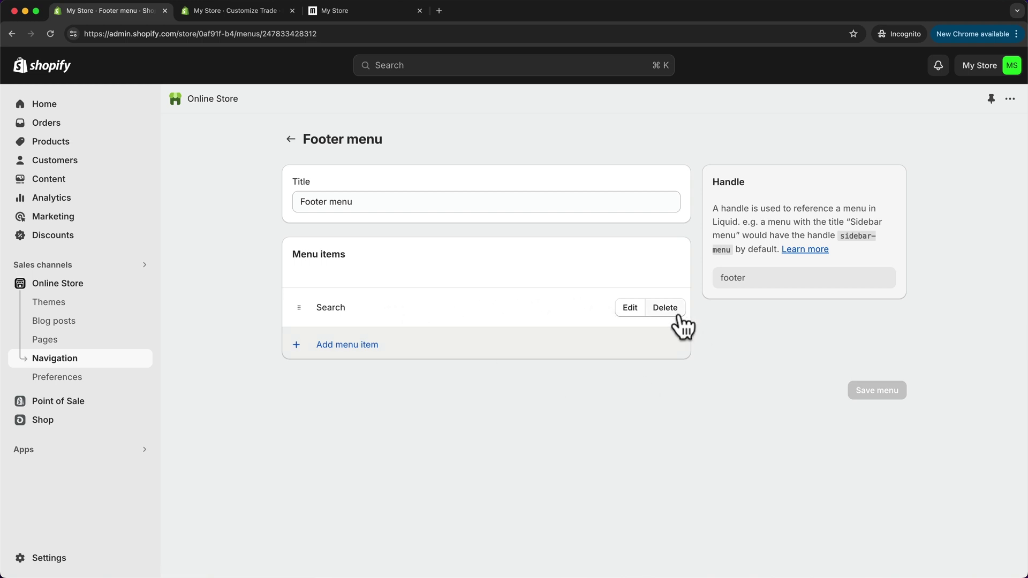
Step: Replace Search in the Footer menu with Contact Information and the policy pages, and save
click(665, 307)
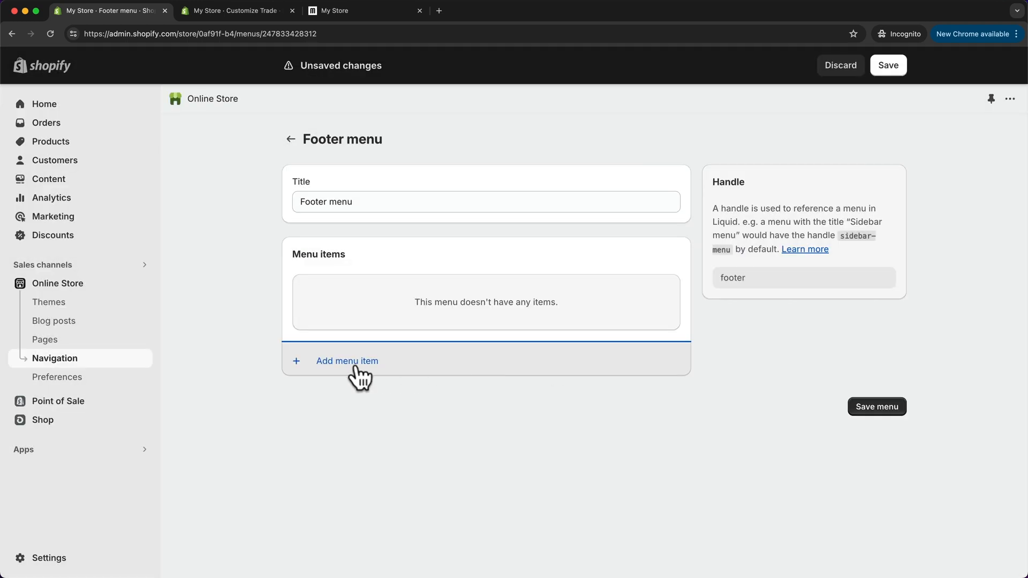
click(347, 361)
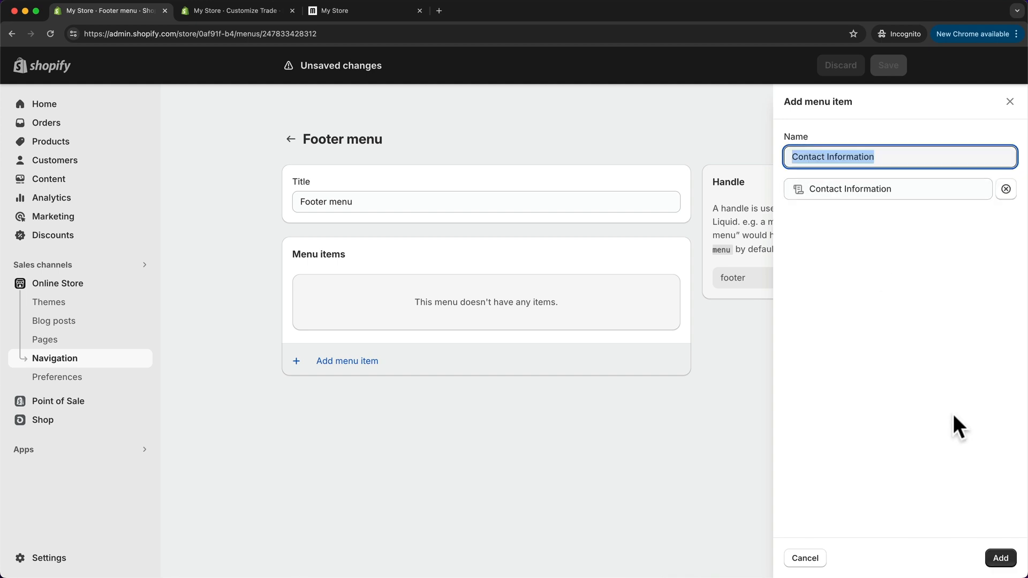
click(1000, 558)
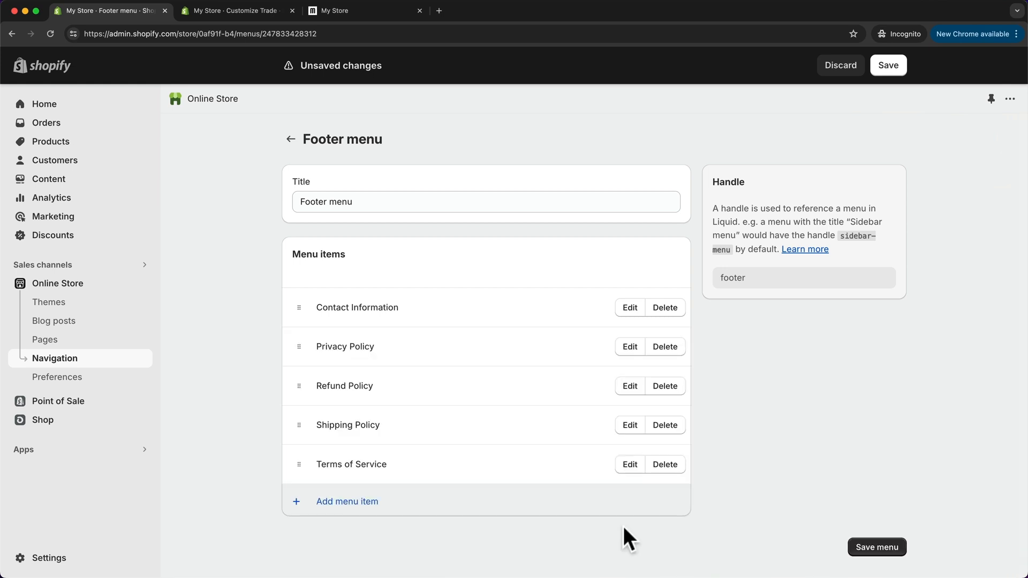
mouse_move(848, 522)
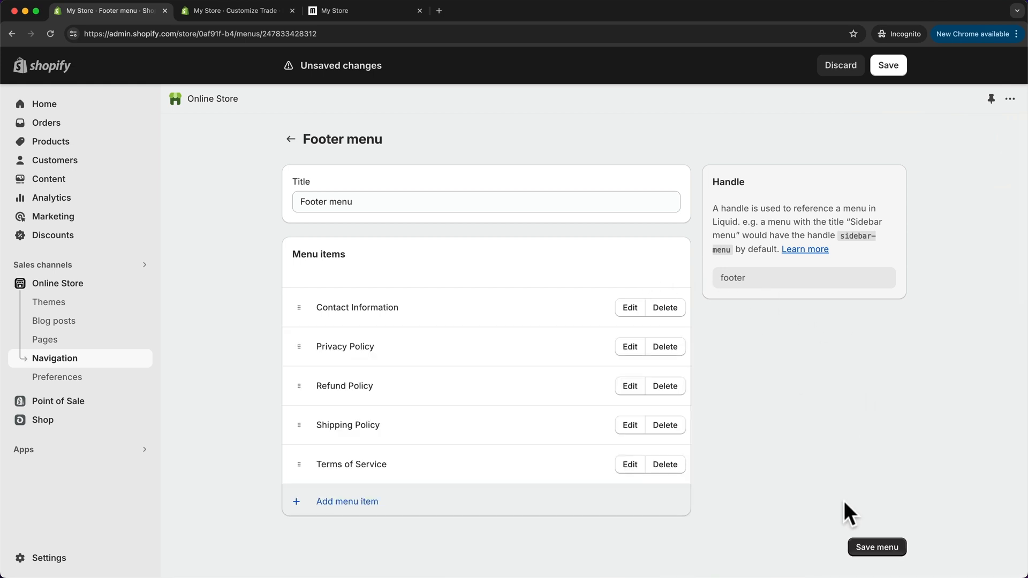
click(889, 65)
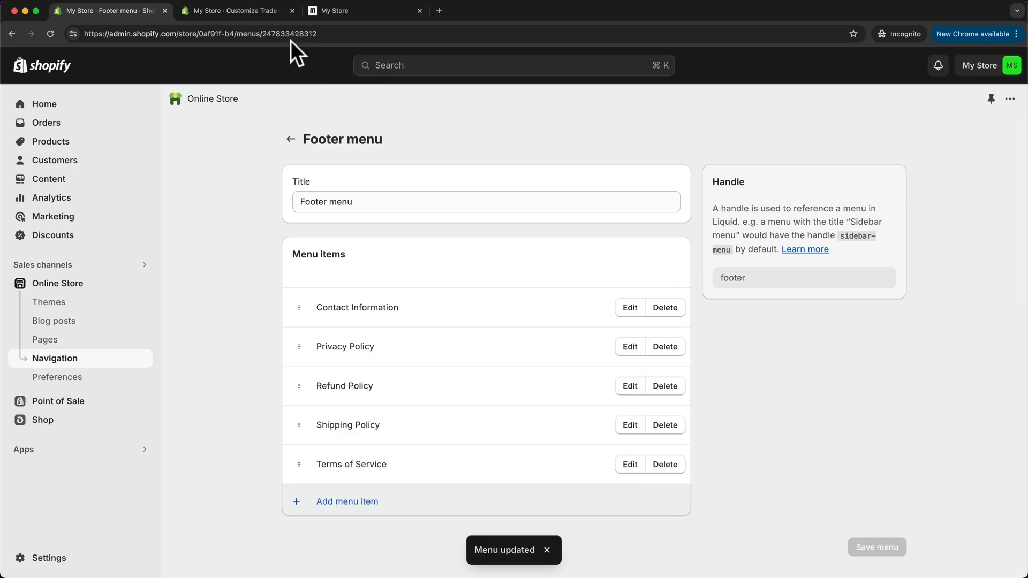
click(241, 11)
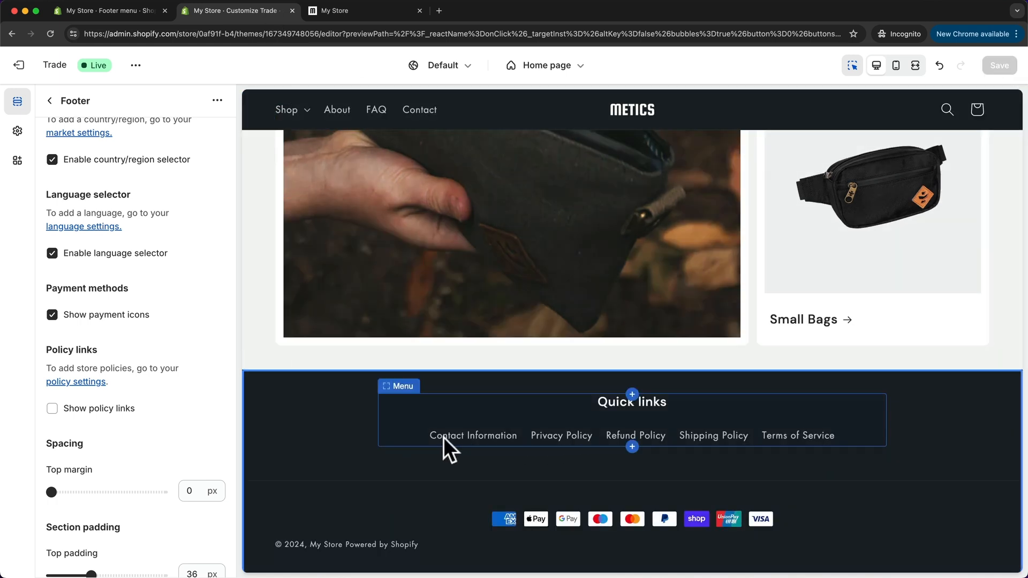
mouse_move(742, 452)
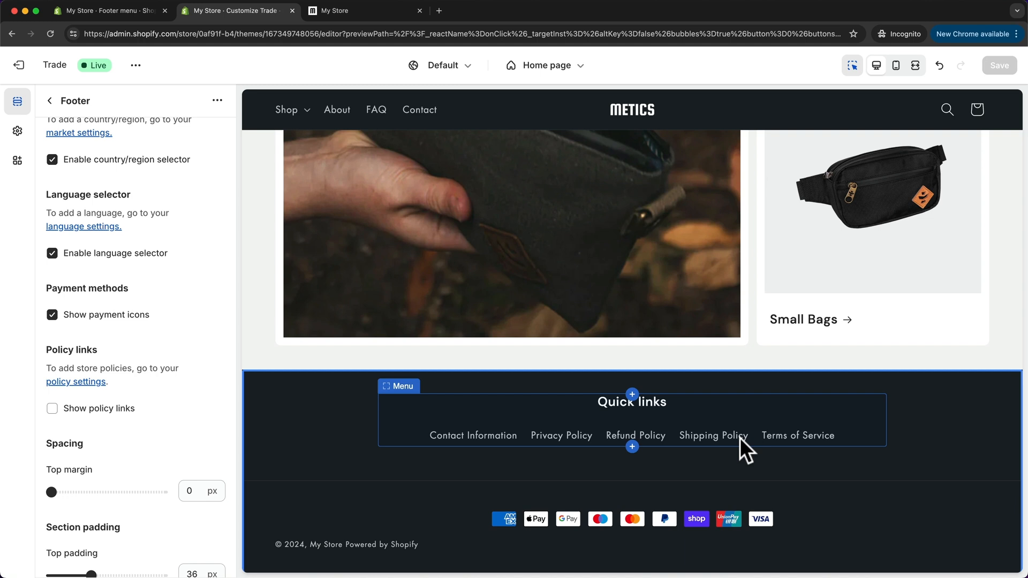